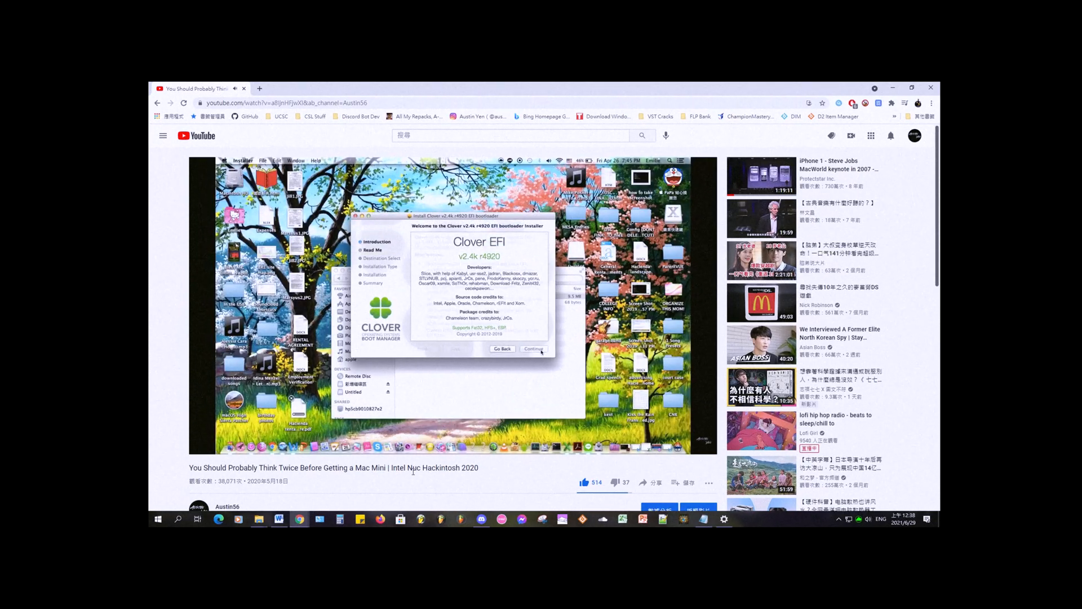
# Play the Mac Mini vs Intel NUC Hackintosh Clover demo video.
pyautogui.click(533, 349)
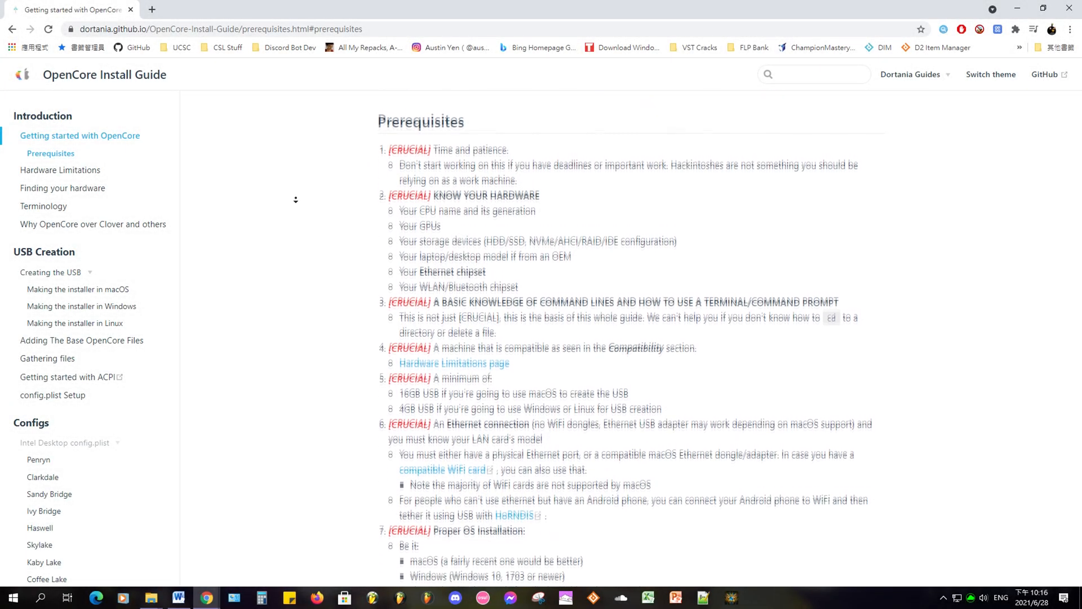
# Read down the prerequisites list covering USB, Ethernet and OS requirements.
pyautogui.scroll(-3)
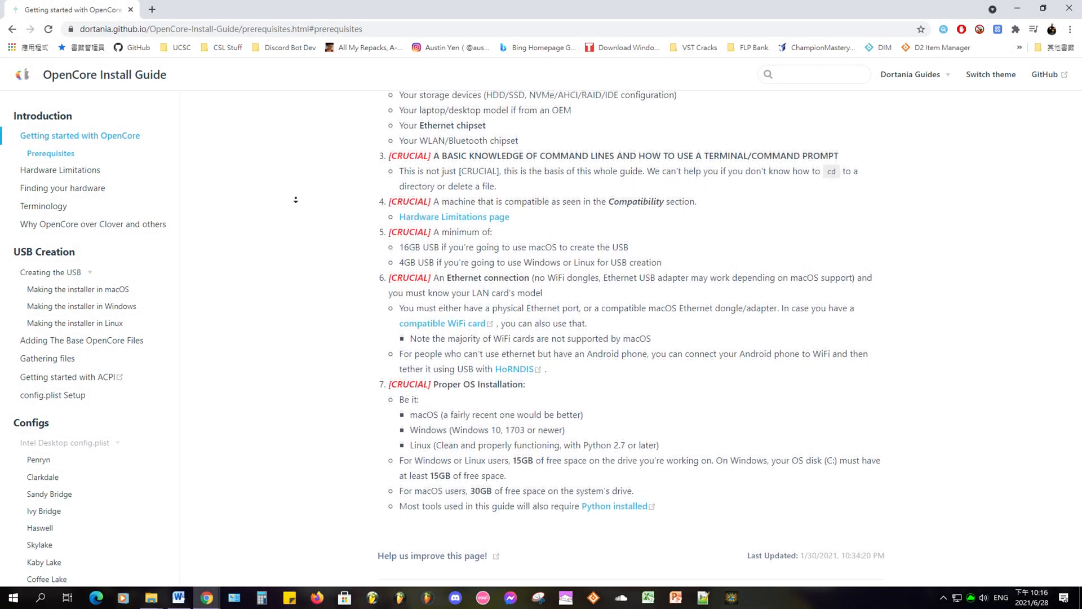
pyautogui.scroll(-3)
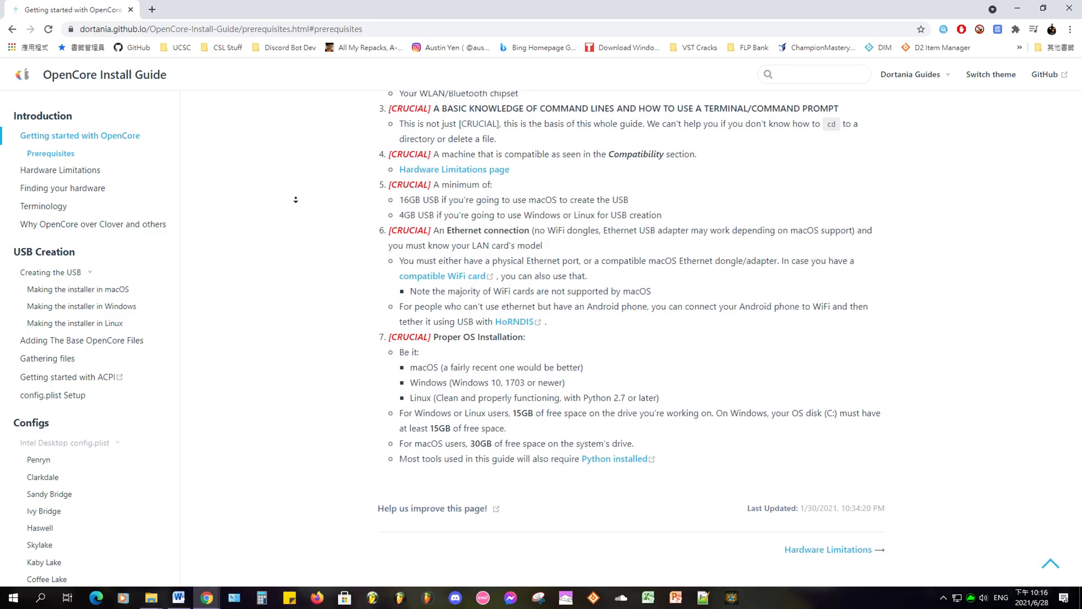
pyautogui.moveTo(287, 194)
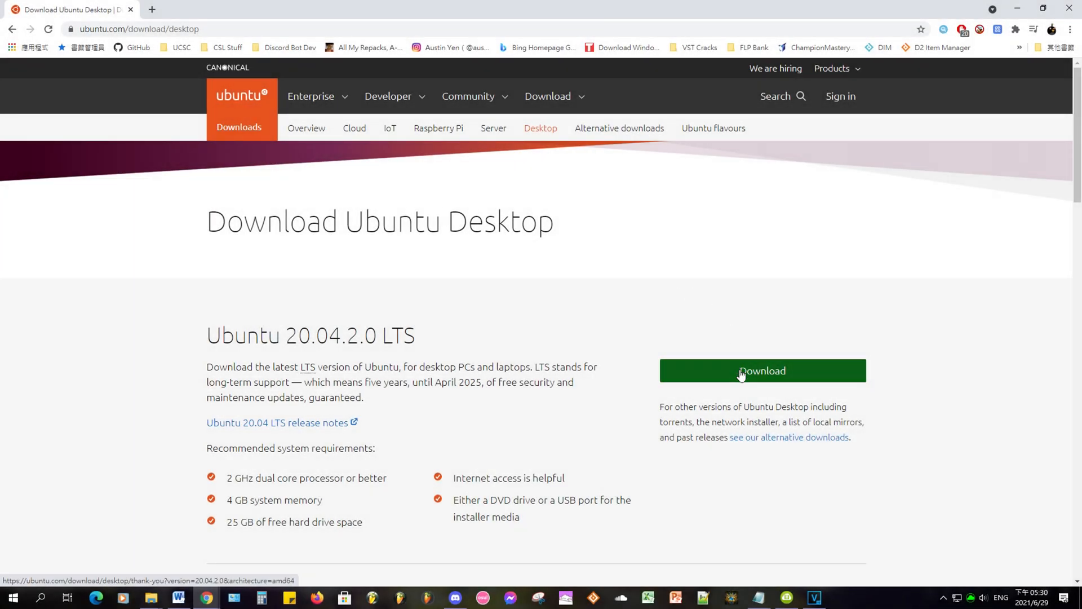
# Download the Ubuntu 20.04.2.0 LTS desktop ISO and the Rufus 3.14 USB tool.
pyautogui.click(762, 371)
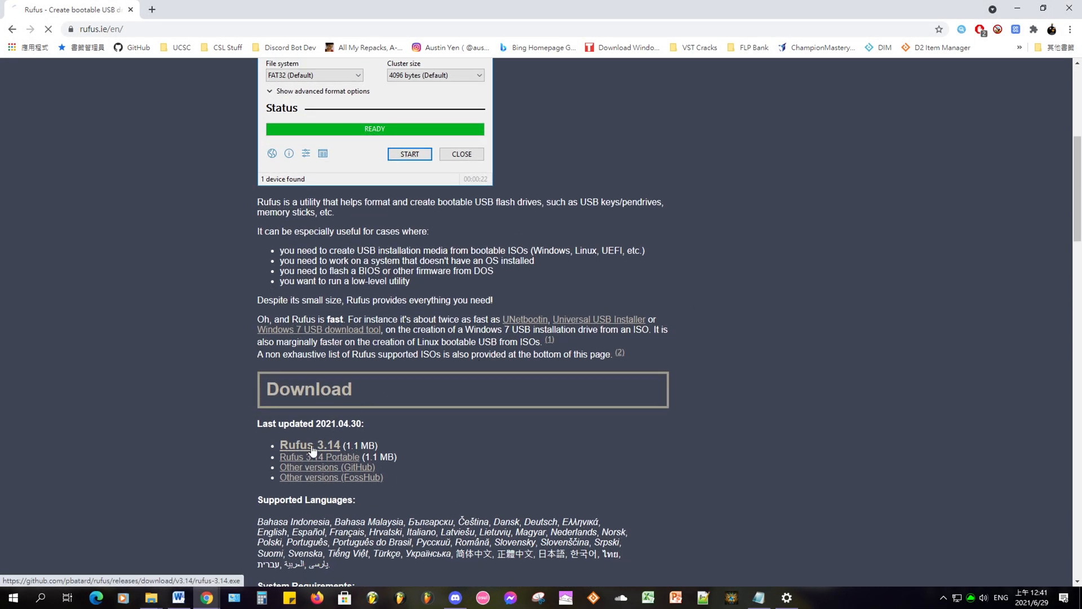
pyautogui.click(310, 444)
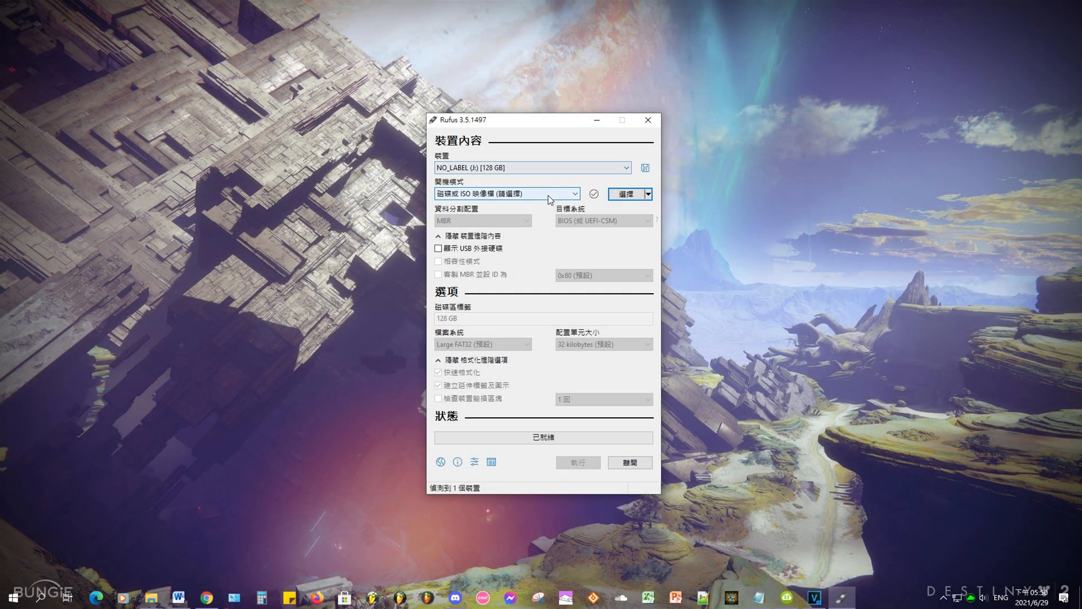
# Load ubuntu-20.04.2.0-desktop-amd64.iso into Rufus for the 128 GB USB drive.
pyautogui.click(625, 193)
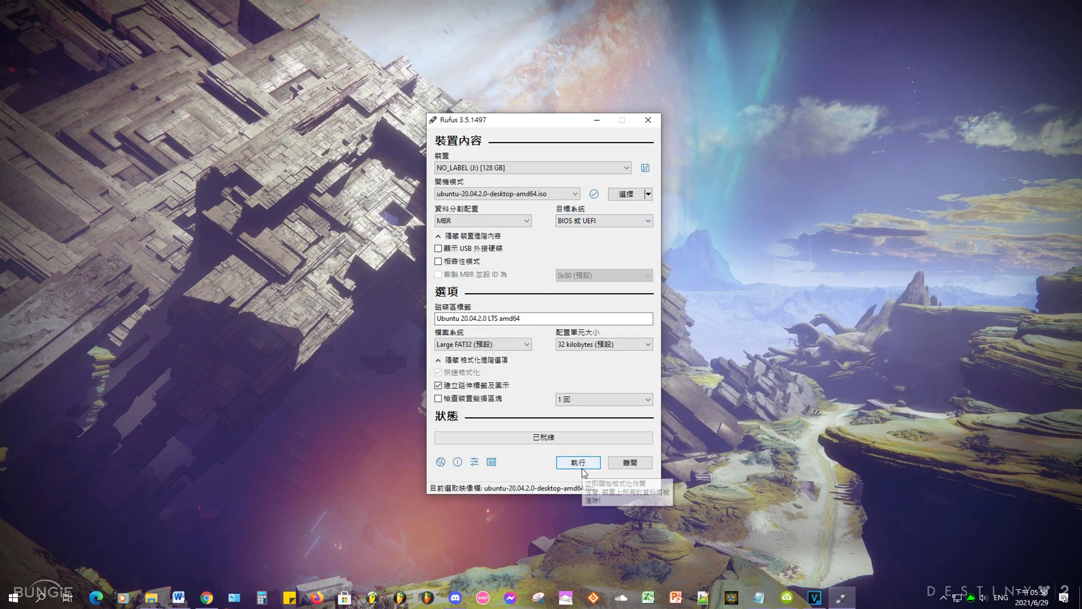
pyautogui.moveTo(577, 463)
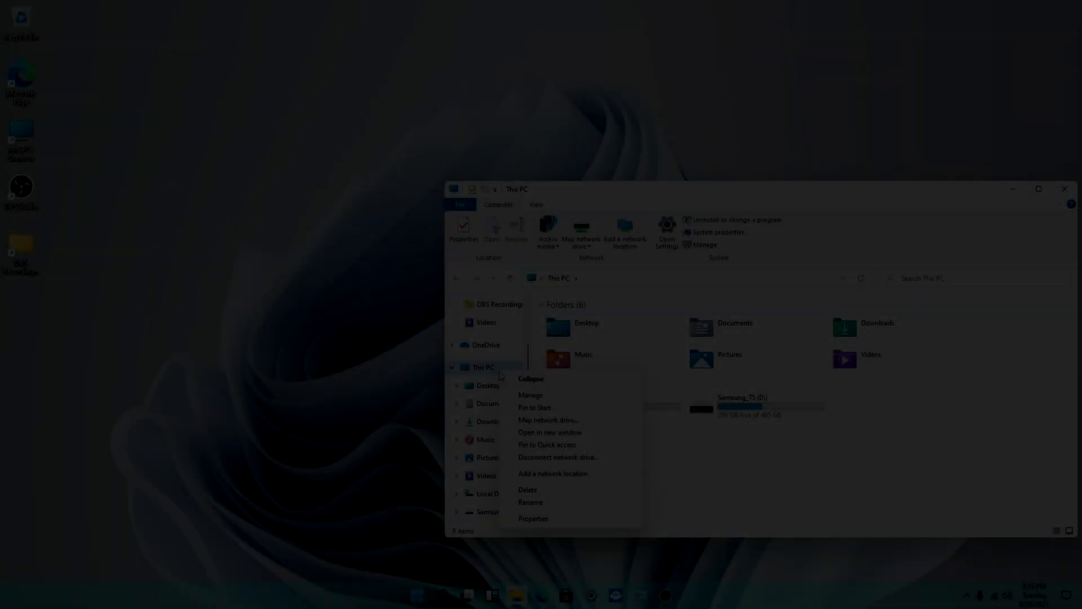
# Confirm in This PC properties the edition is Windows 11 Pro, Dev build 21996.1.
pyautogui.click(533, 518)
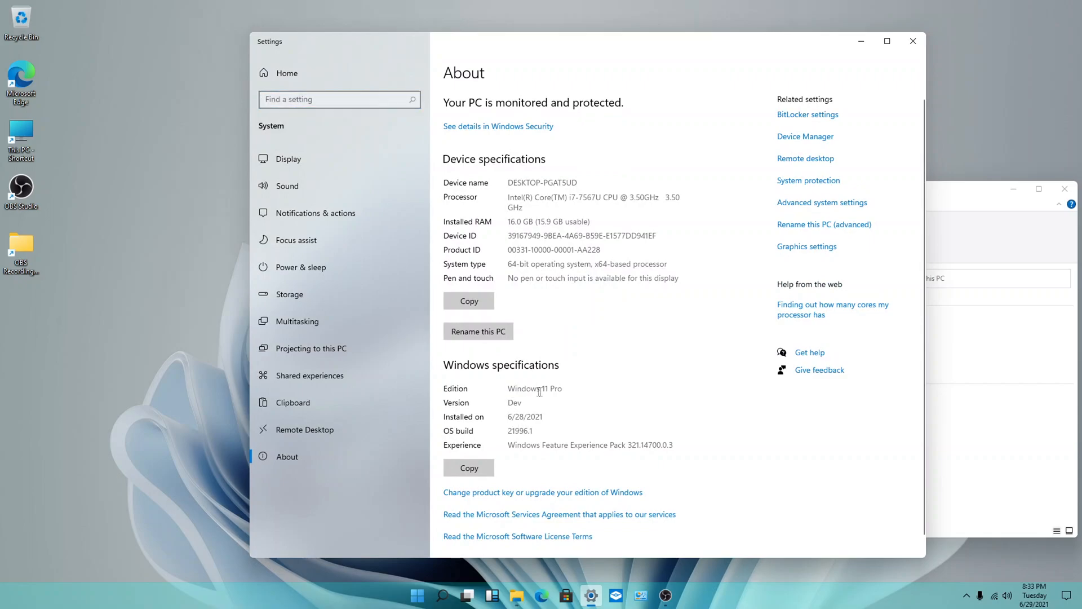
pyautogui.doubleClick(535, 388)
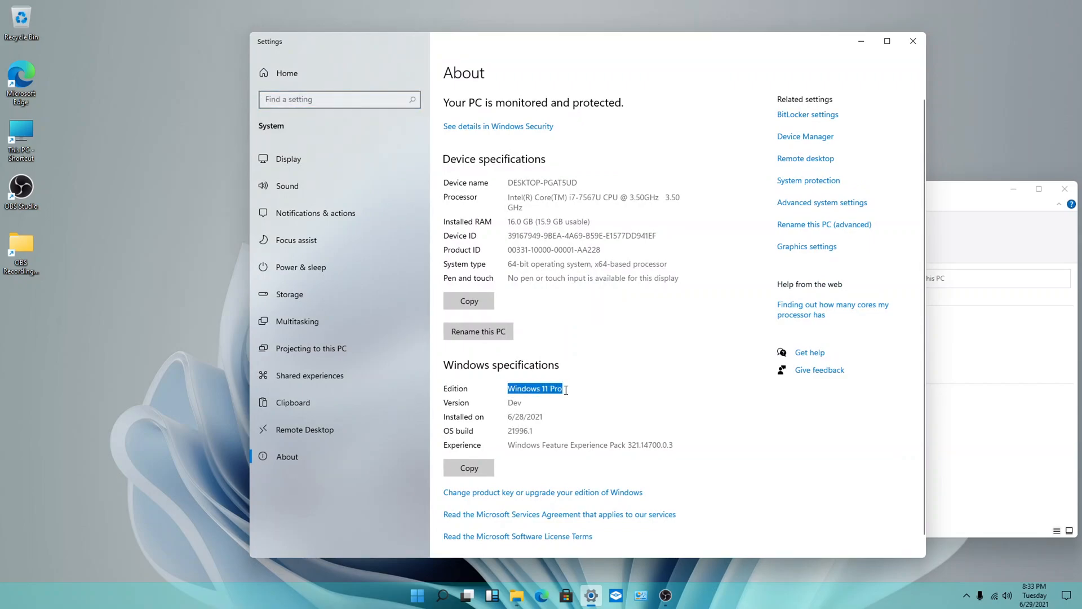
pyautogui.doubleClick(514, 402)
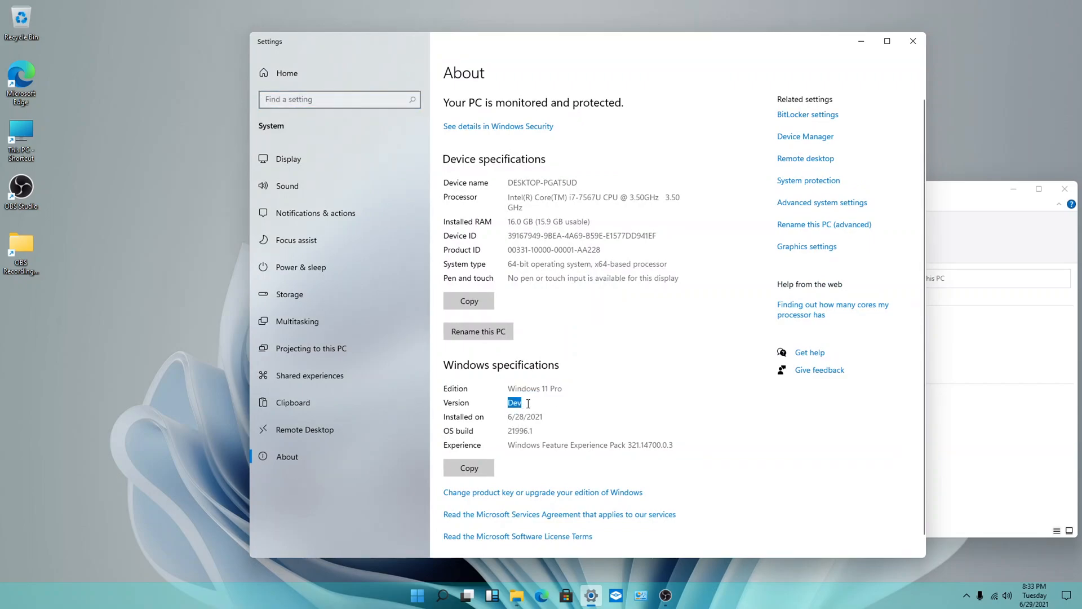
# Launch a command via Run and look over Microsoft's Windows 10 installation-media download page.
pyautogui.press('Win+r')
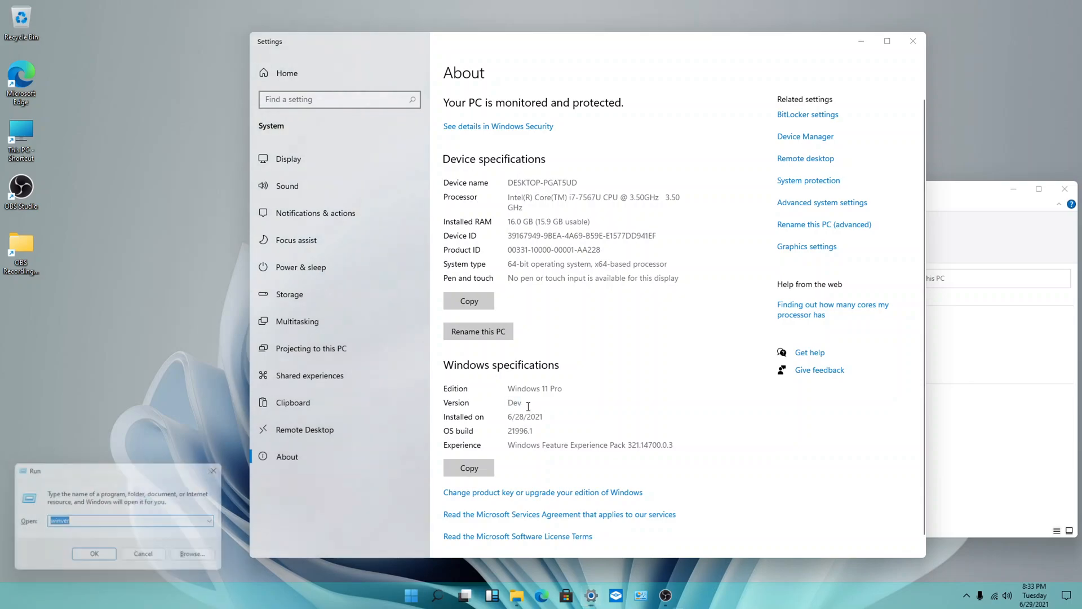
pyautogui.click(93, 553)
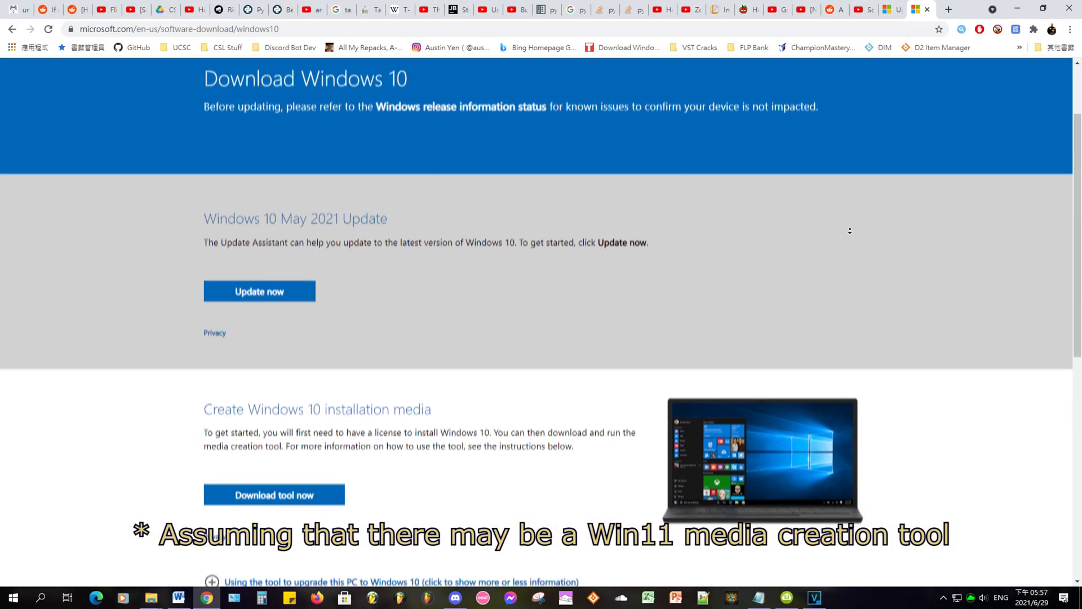
pyautogui.scroll(-3)
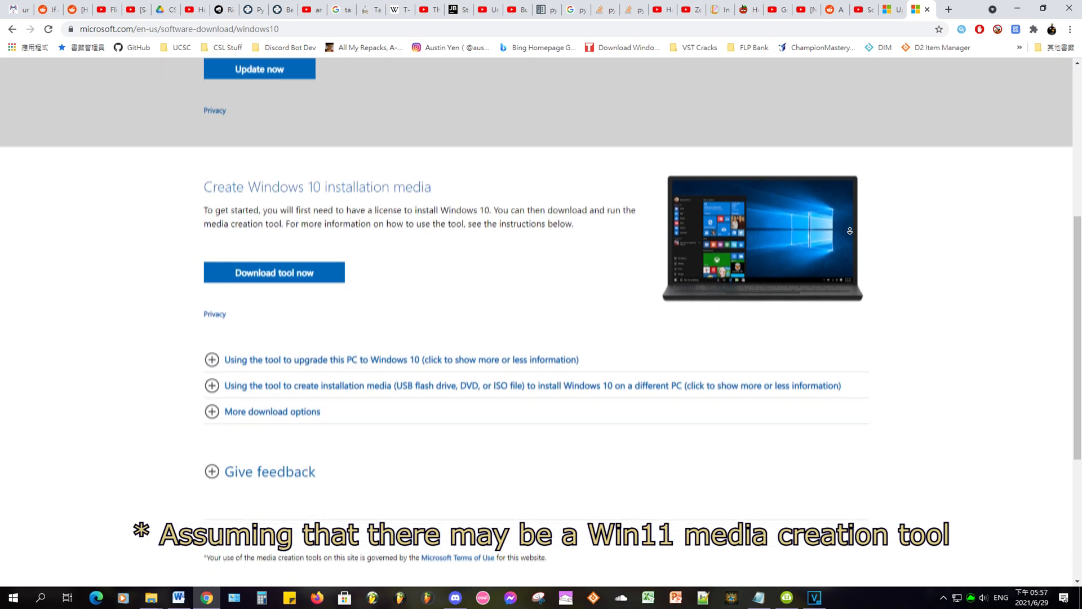
pyautogui.scroll(-3)
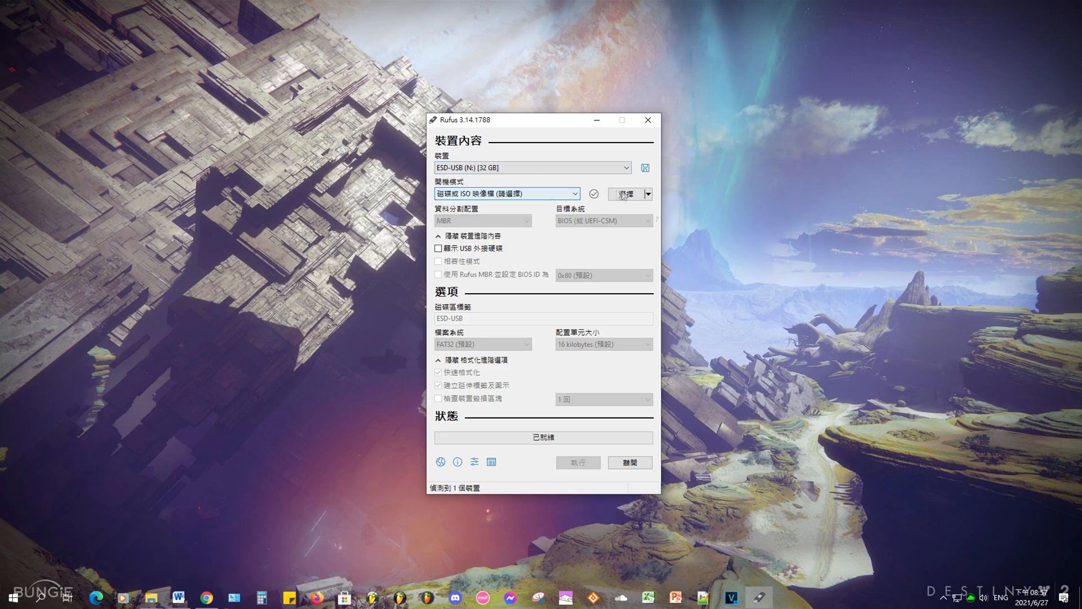
# Load the Windows 11 build 21996.1 ISO and start writing the GPT/UEFI installer to the 32 GB ESD-USB.
pyautogui.click(624, 193)
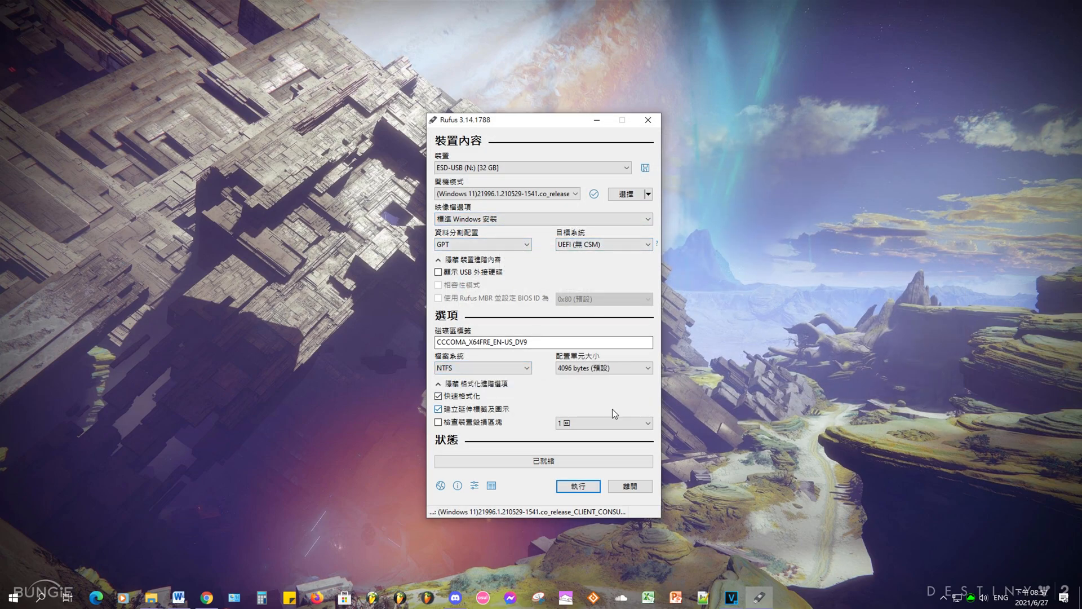
pyautogui.click(577, 486)
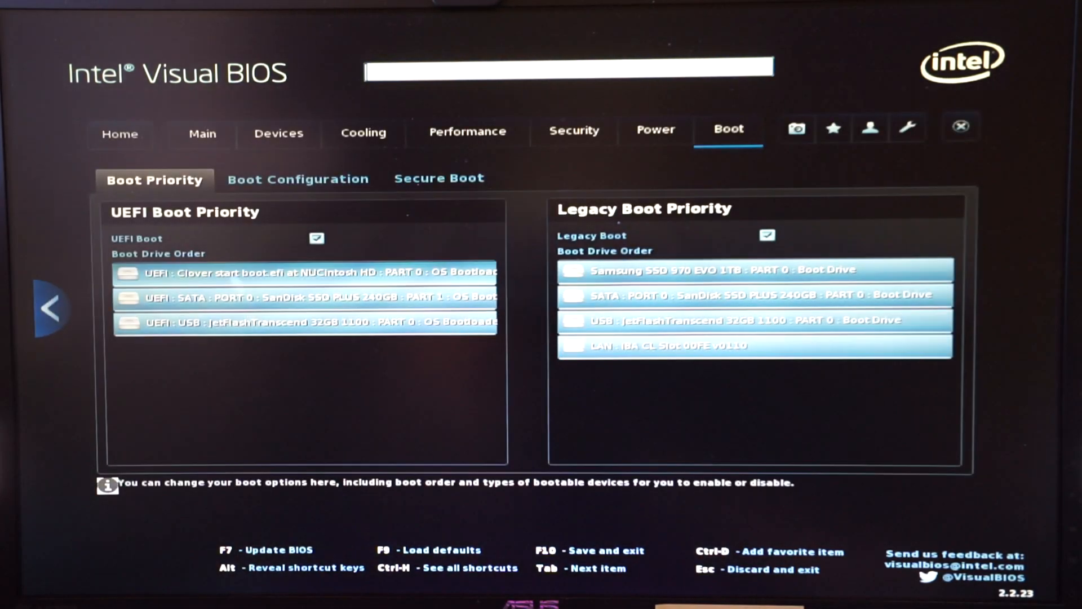
# Review Boot Configuration with Boot USB Devices First enabled.
pyautogui.click(298, 180)
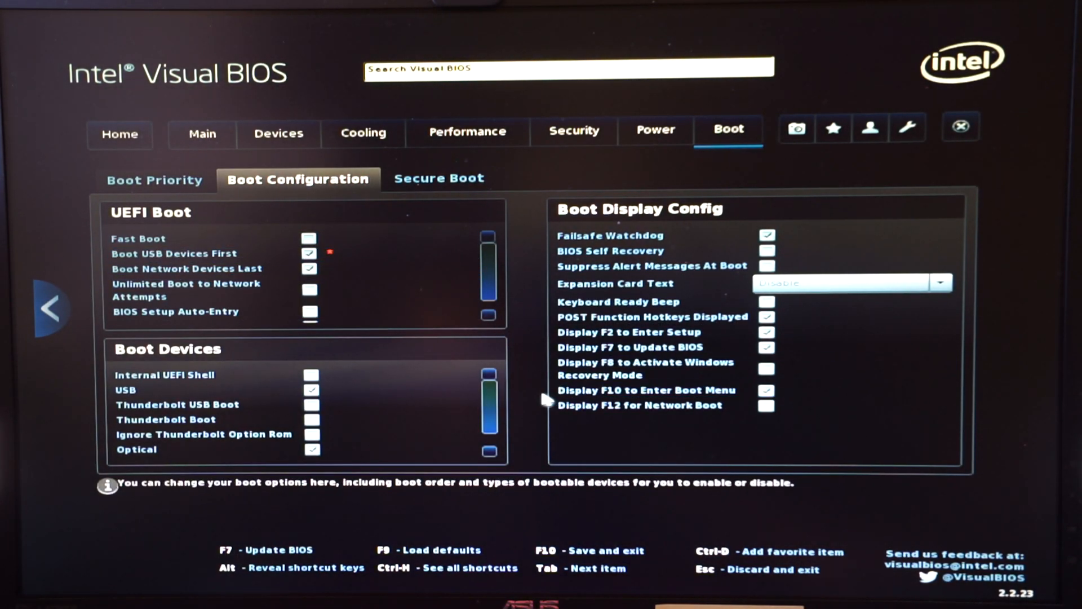
pyautogui.click(961, 128)
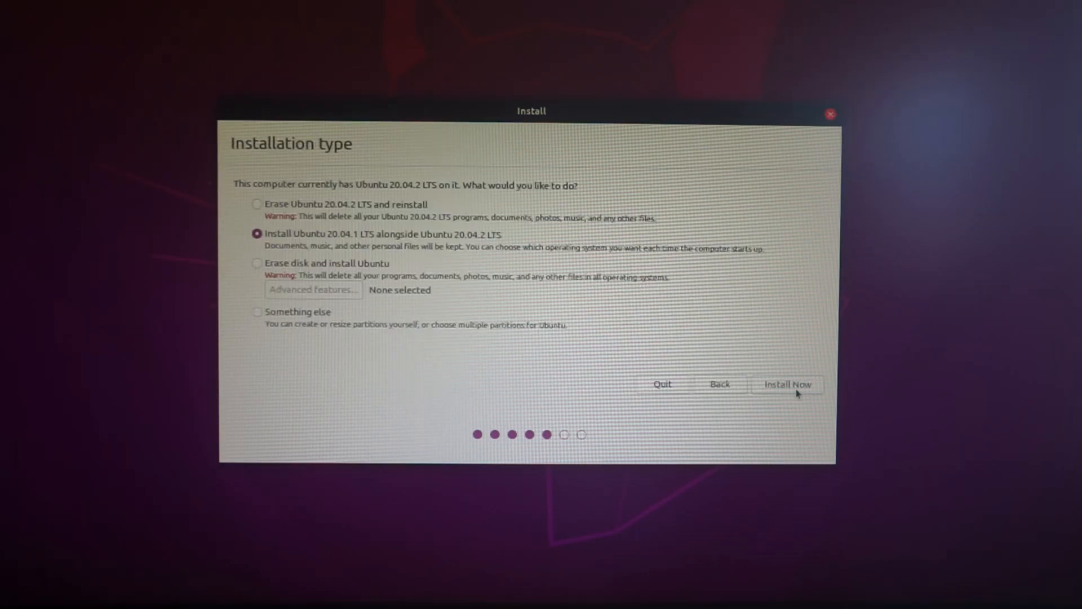
# Choose the 'Something else' custom partitioning option and continue.
pyautogui.click(257, 312)
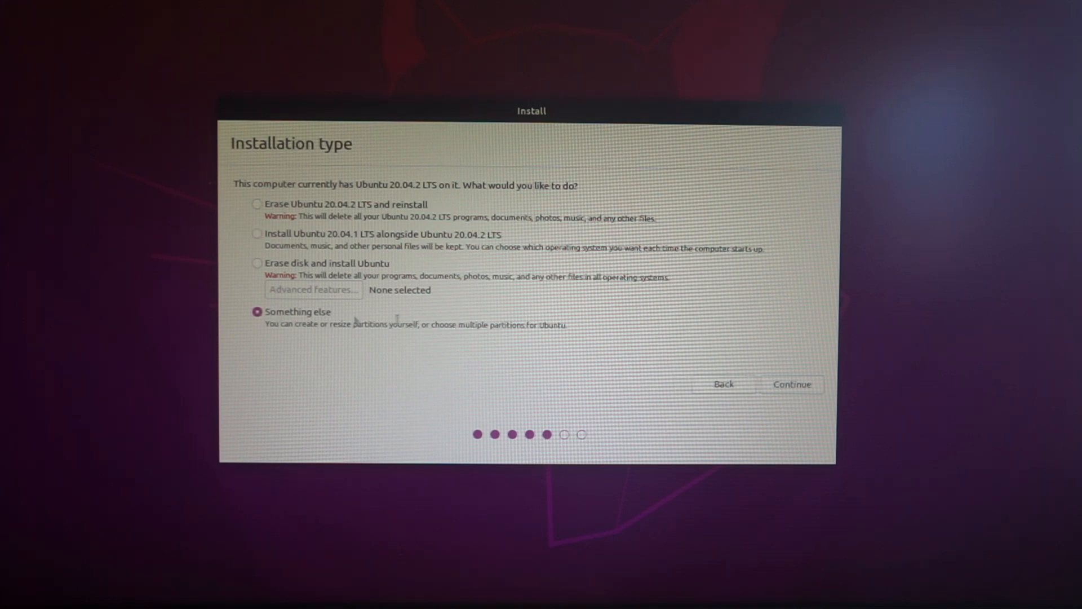
pyautogui.click(791, 384)
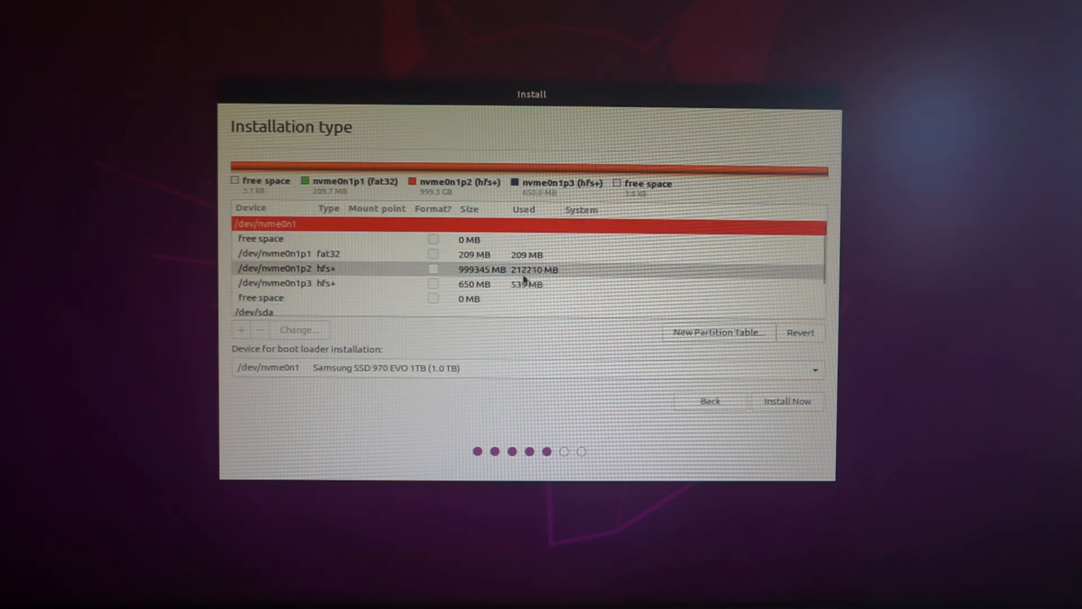
# Set the boot loader device to /dev/sda, the 240 GB SanDisk SSD PLUS.
pyautogui.click(289, 266)
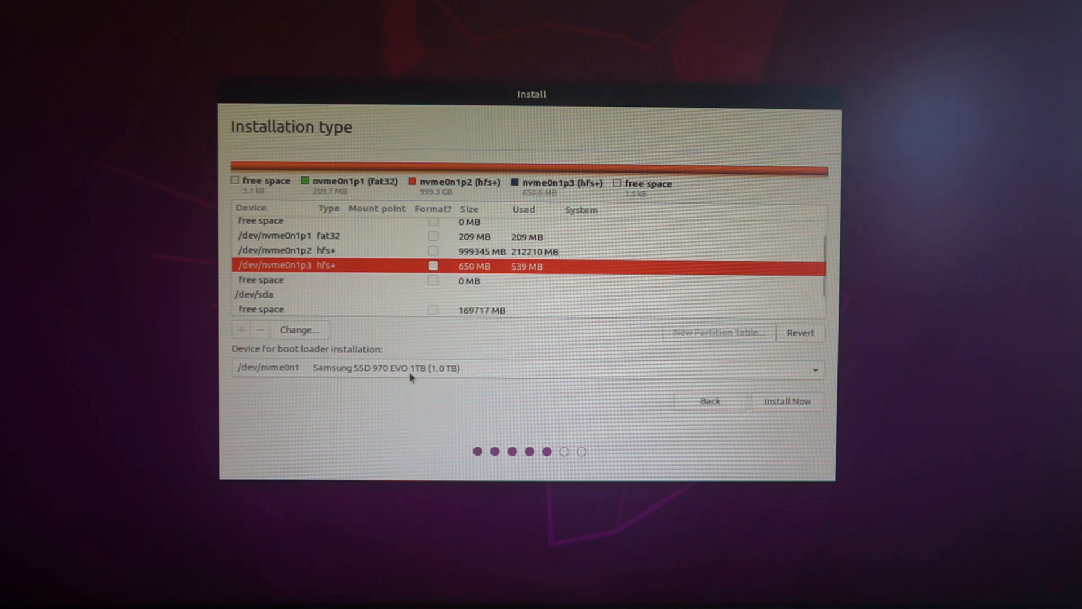
pyautogui.click(524, 367)
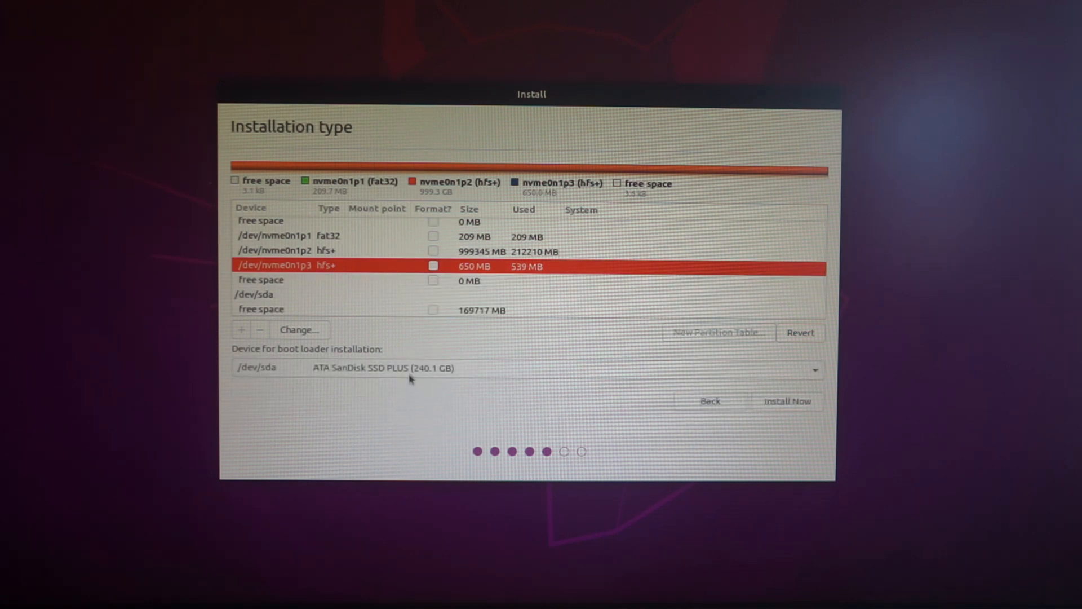
pyautogui.moveTo(559, 326)
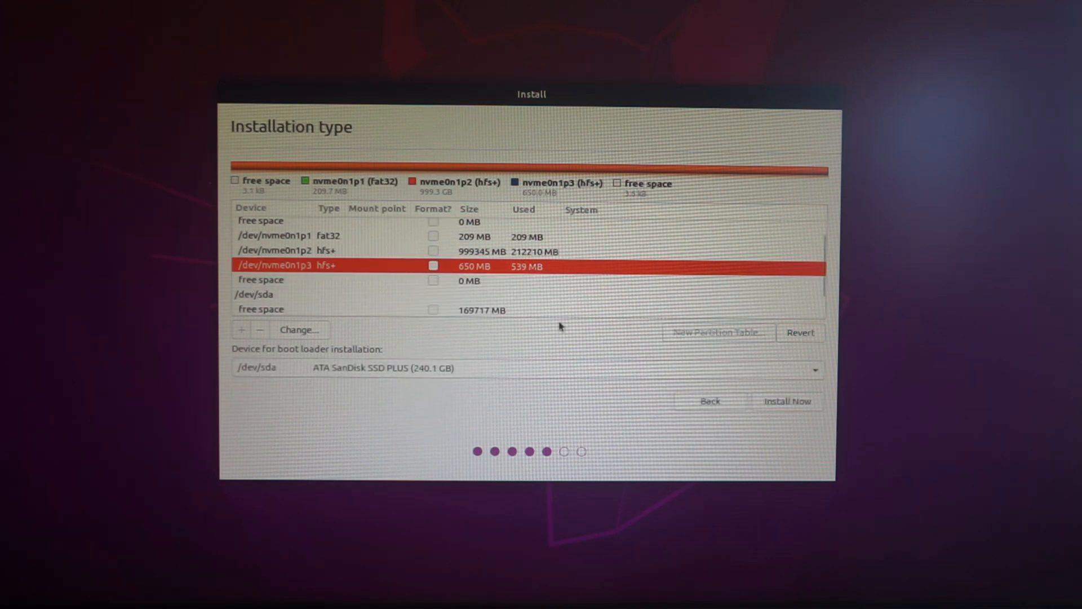
pyautogui.moveTo(488, 371)
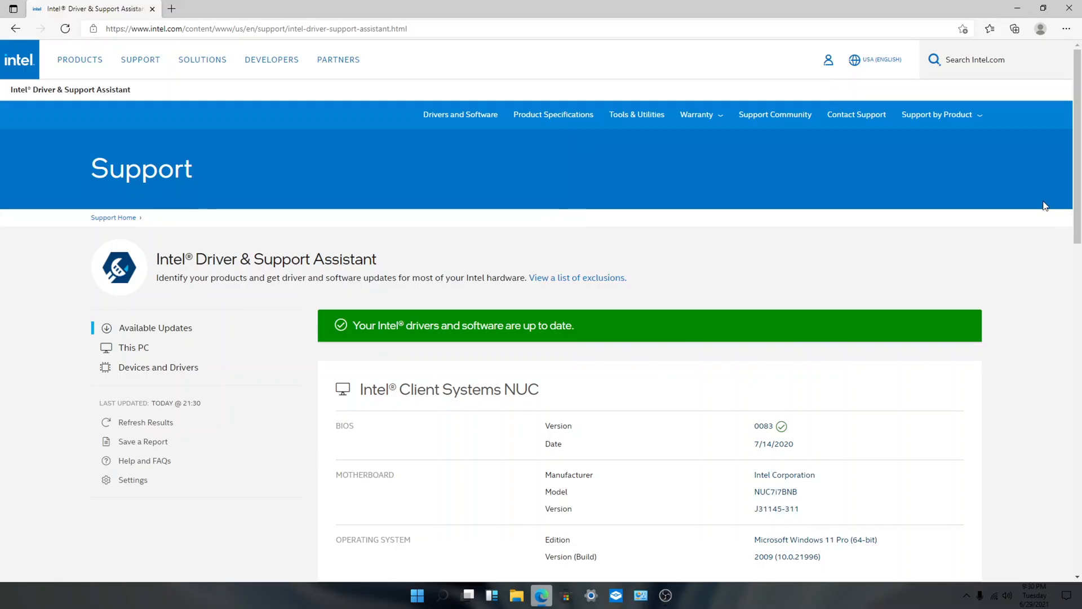
# Scroll the Intel Driver & Support Assistant page down to the Devices and Drivers section.
pyautogui.scroll(-3)
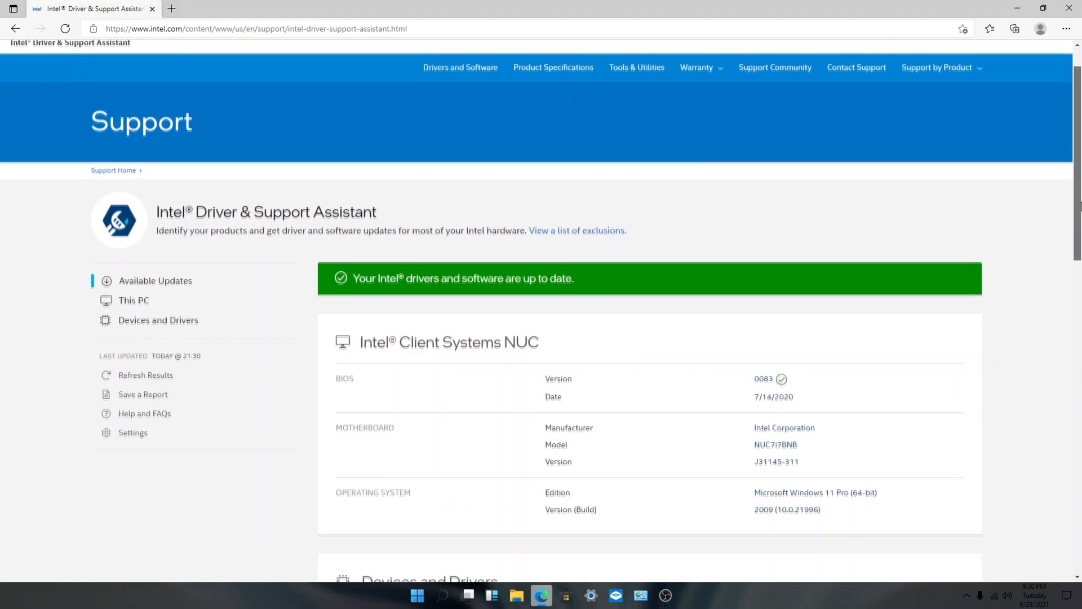
pyautogui.scroll(-3)
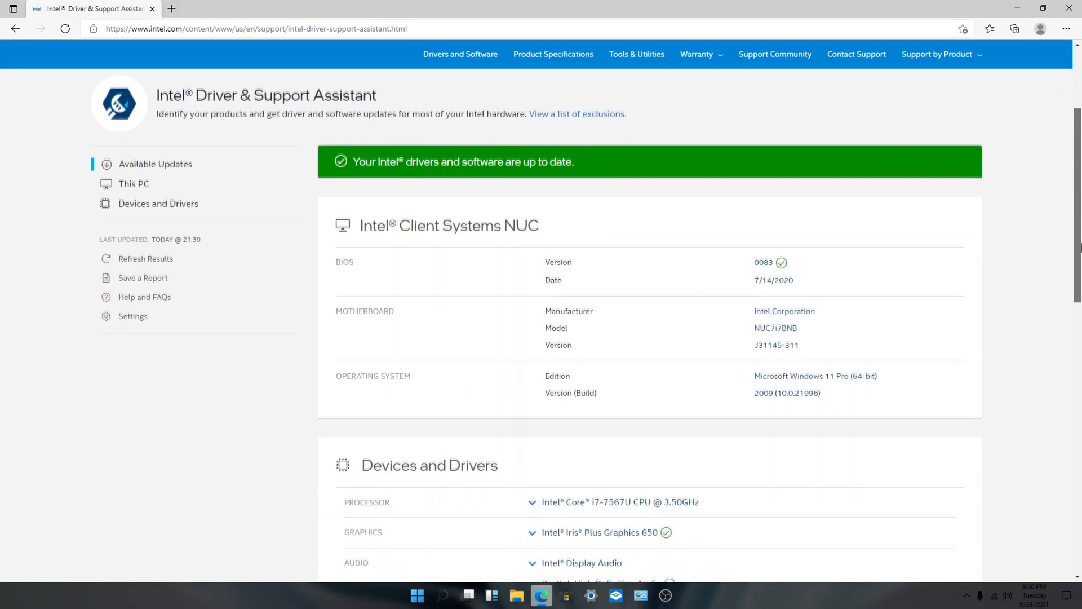
pyautogui.scroll(-3)
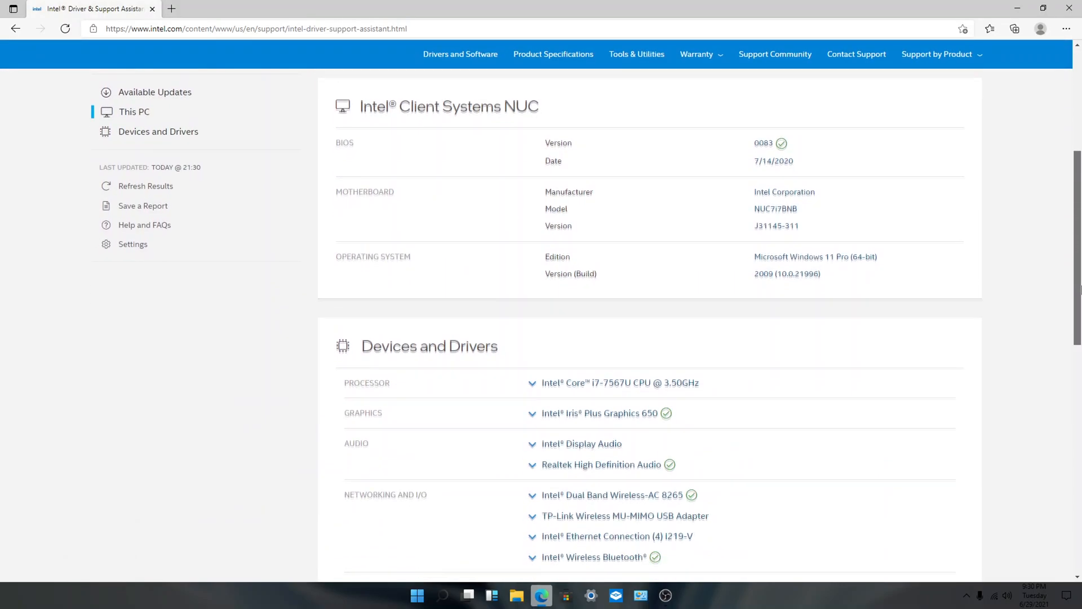
pyautogui.scroll(-3)
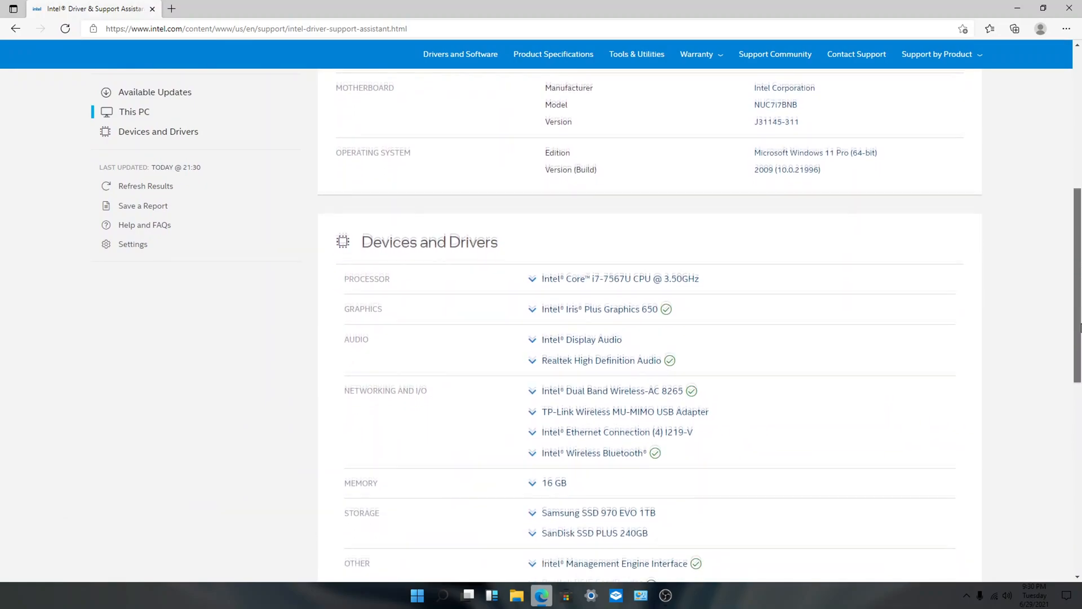
pyautogui.scroll(-3)
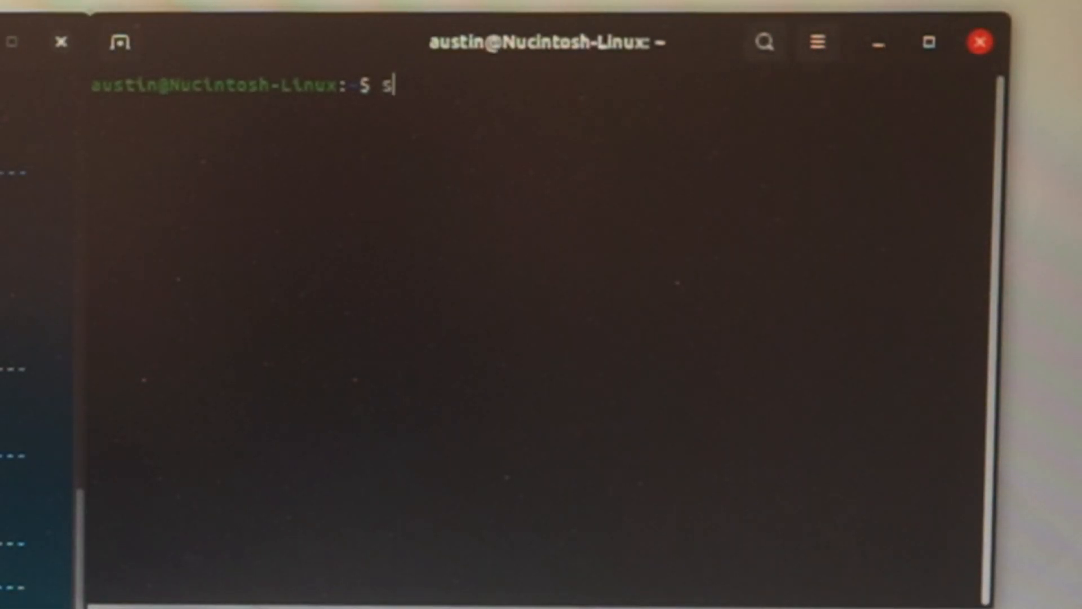
# Run sudo efibootmgr to list the NUC's current EFI boot entries.
pyautogui.write('udo efi')
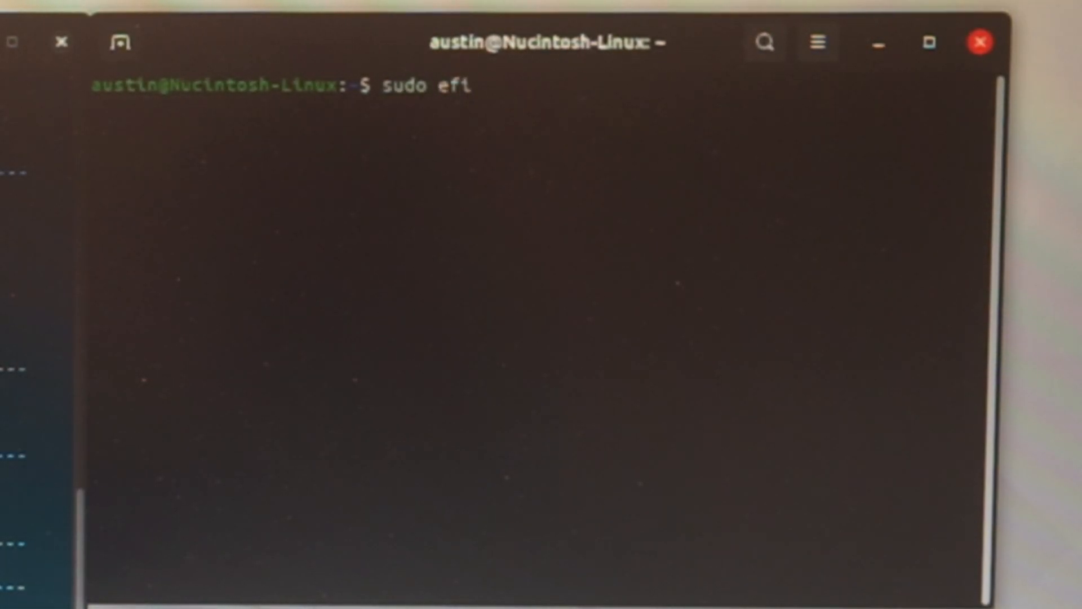
pyautogui.write('bootm')
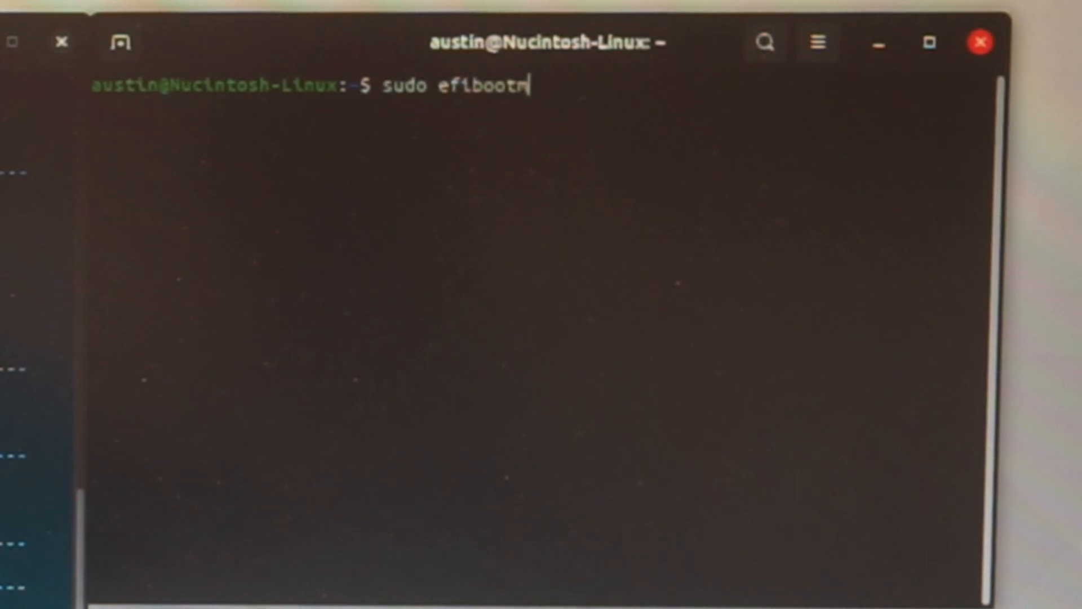
pyautogui.press('Return')
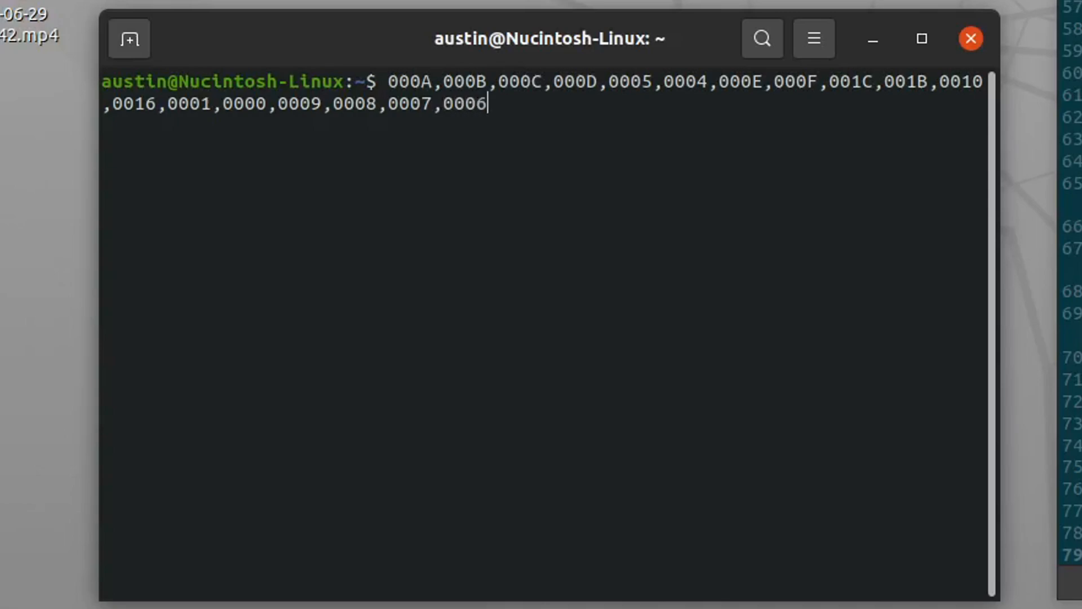
# Run sudo efibootmgr -o with the pasted 000A,000B,000C,000D order, authorise it, then boot macOS from Clover.
pyautogui.press('Return')
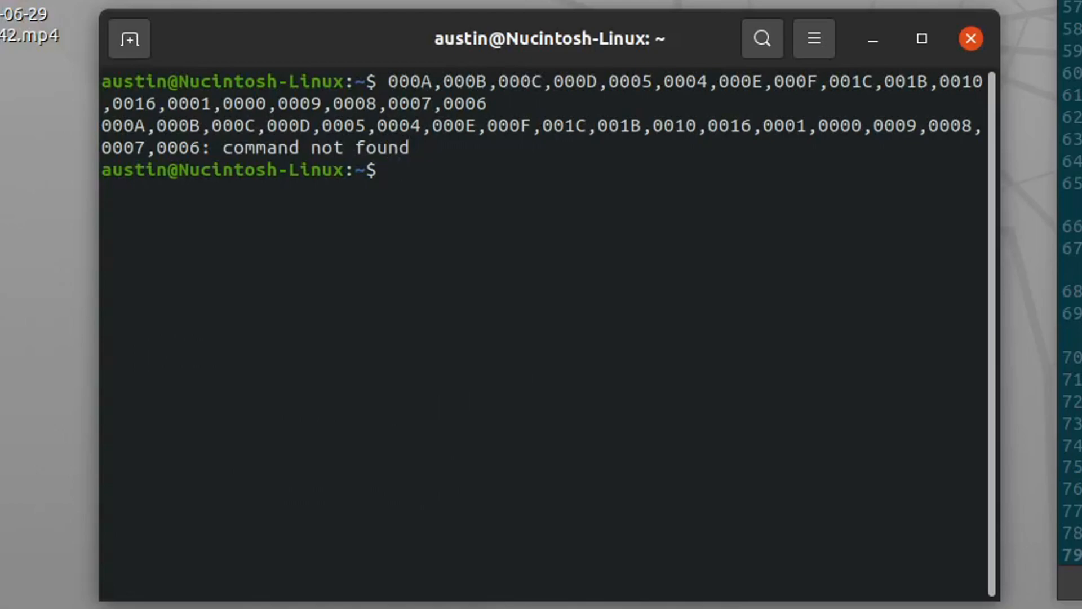
pyautogui.write('sudo ef')
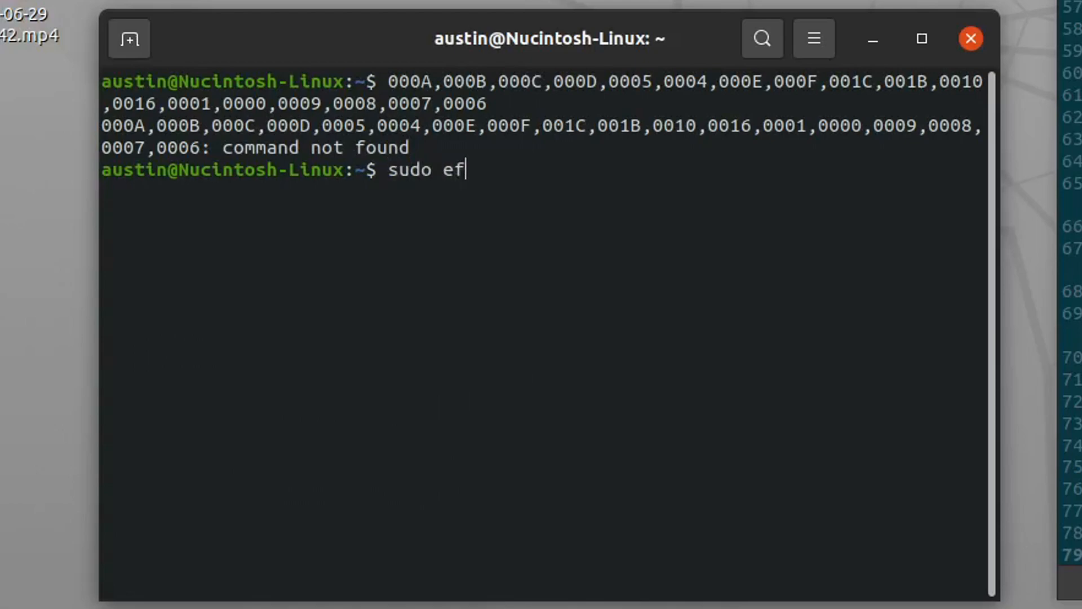
pyautogui.write('ibootmg')
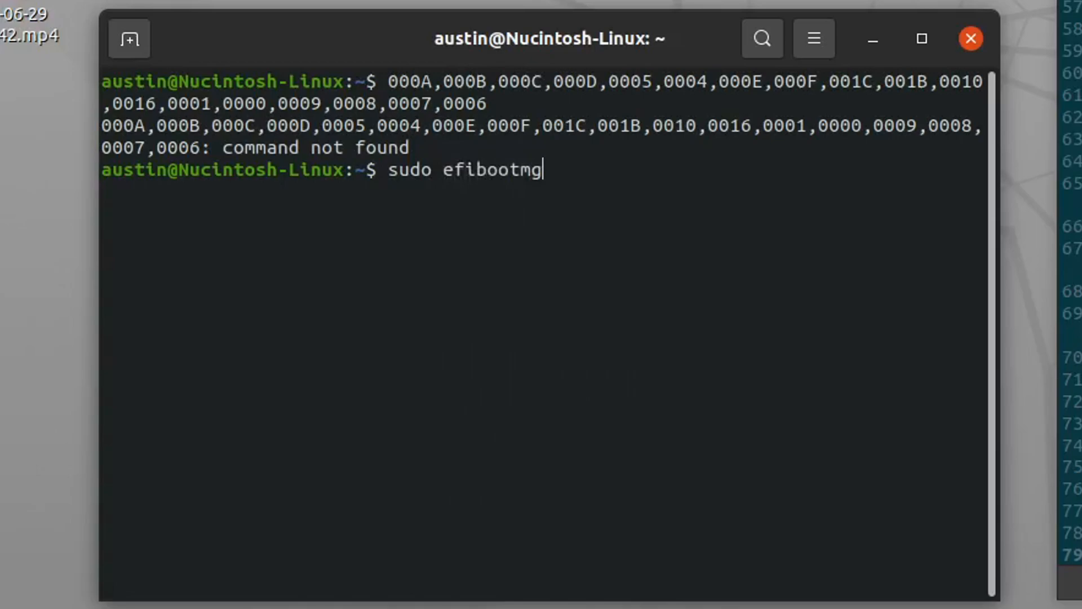
pyautogui.write('r -o')
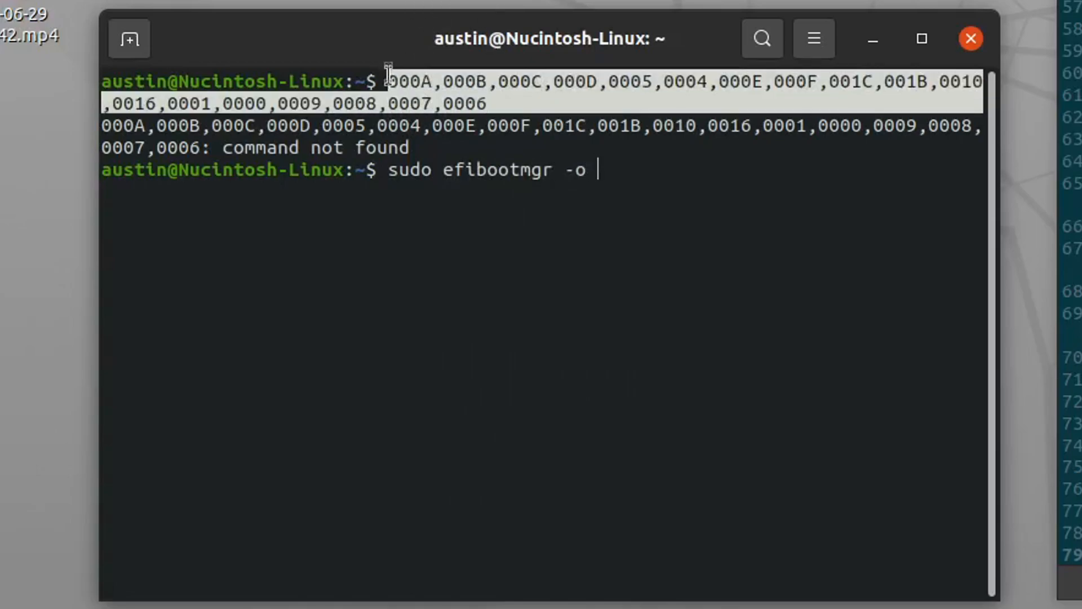
pyautogui.press('Return')
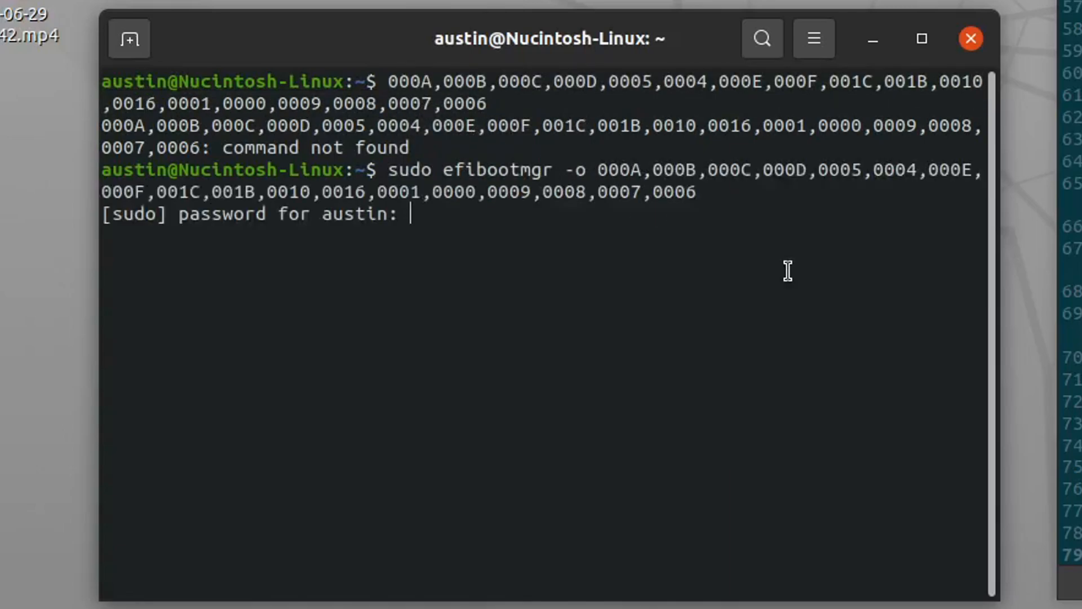
pyautogui.press('Return')
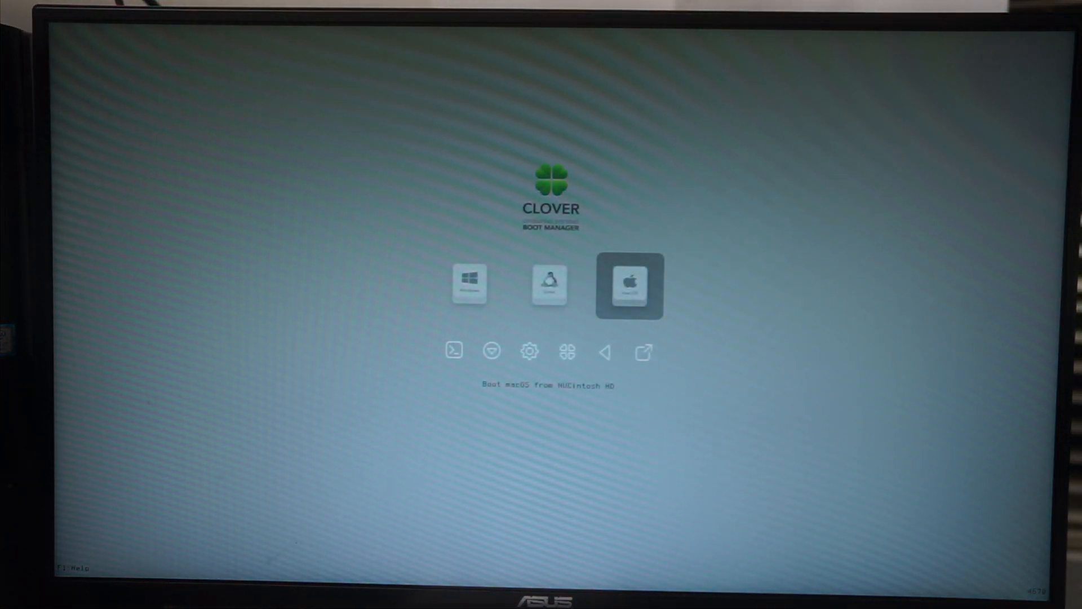
pyautogui.press('Left')
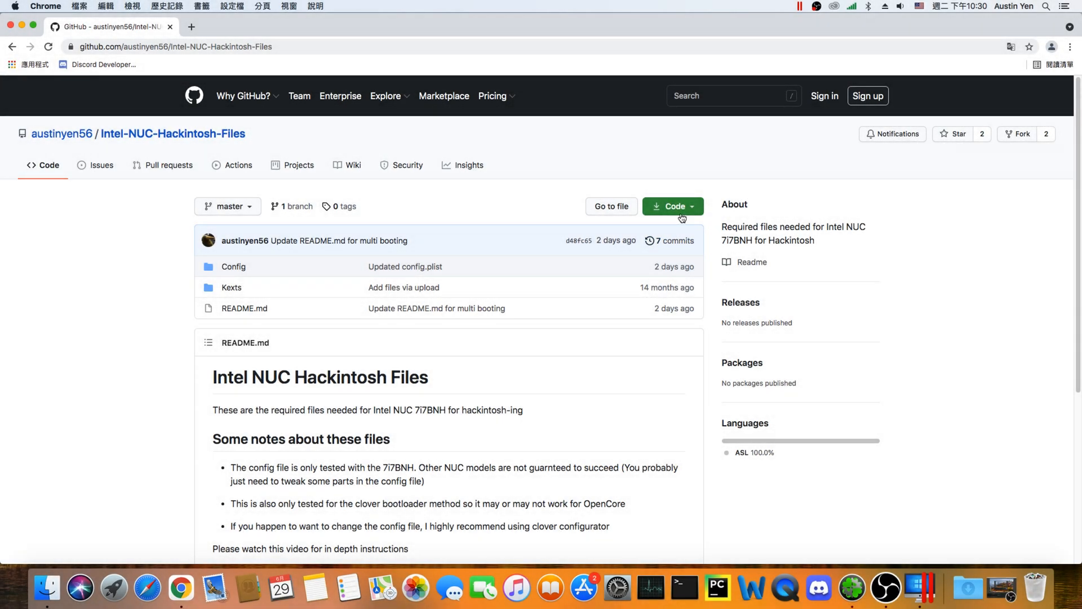
# Download the repository ZIP from the Code menu and launch Clover Configurator.
pyautogui.click(544, 346)
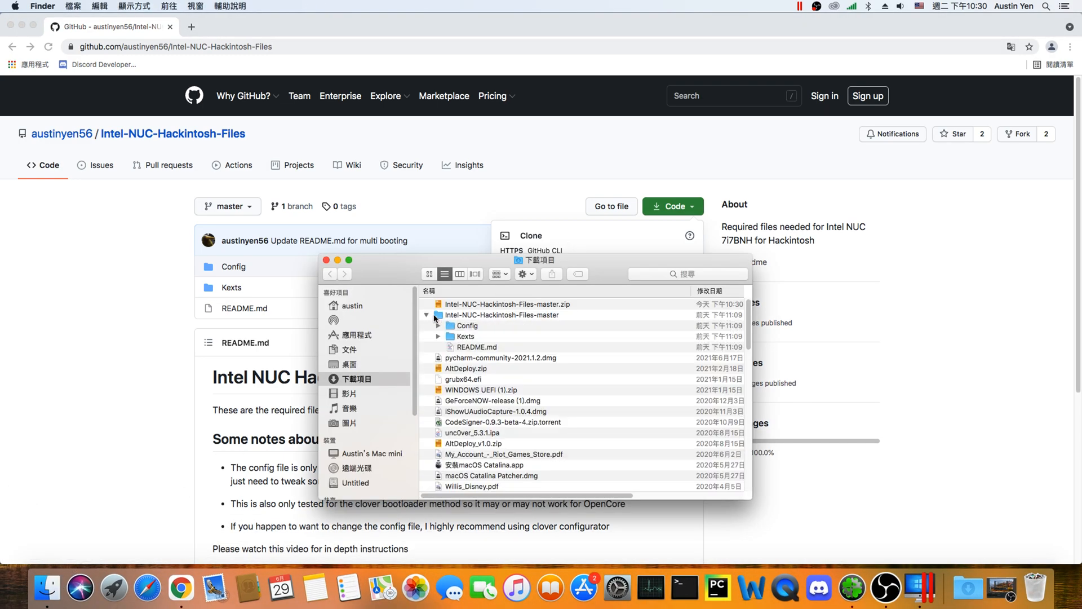
pyautogui.click(428, 324)
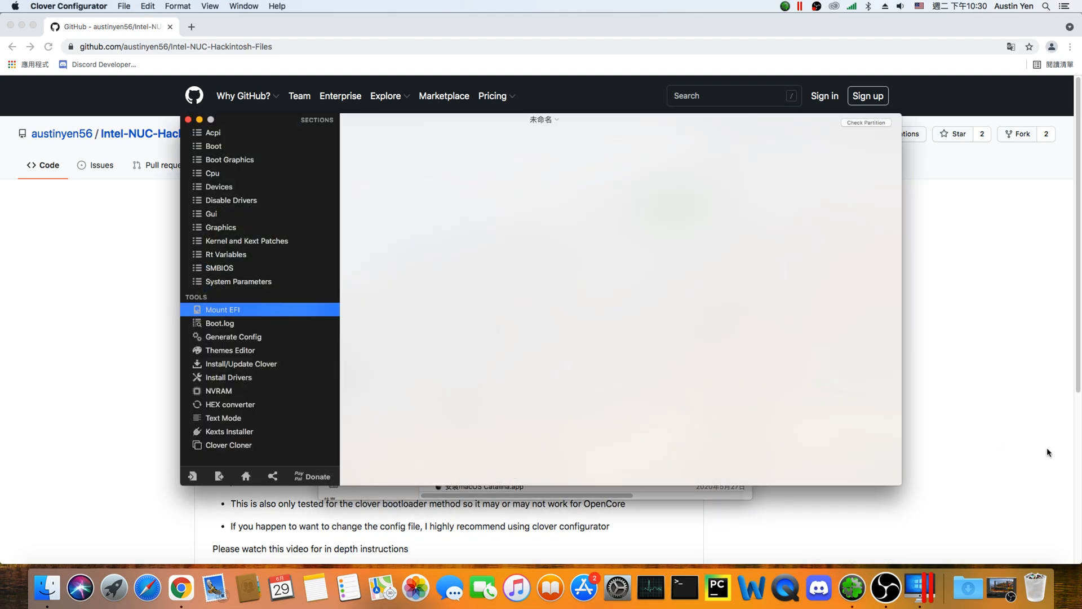
# Mount the Samsung SSD 970 EVO's EFI partition with the account password and open it in Finder.
pyautogui.click(848, 367)
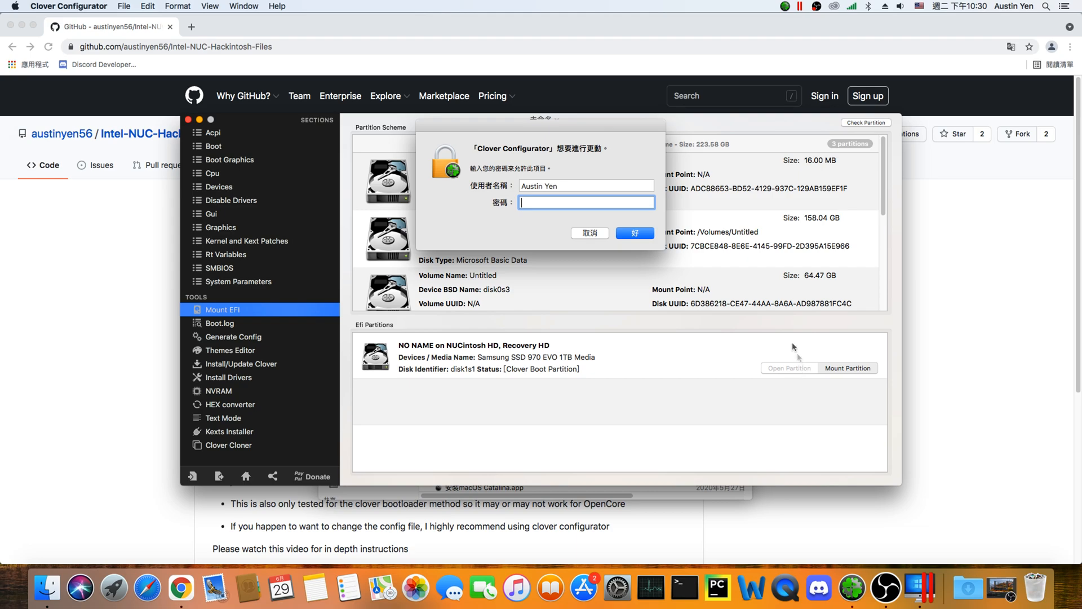
pyautogui.click(634, 232)
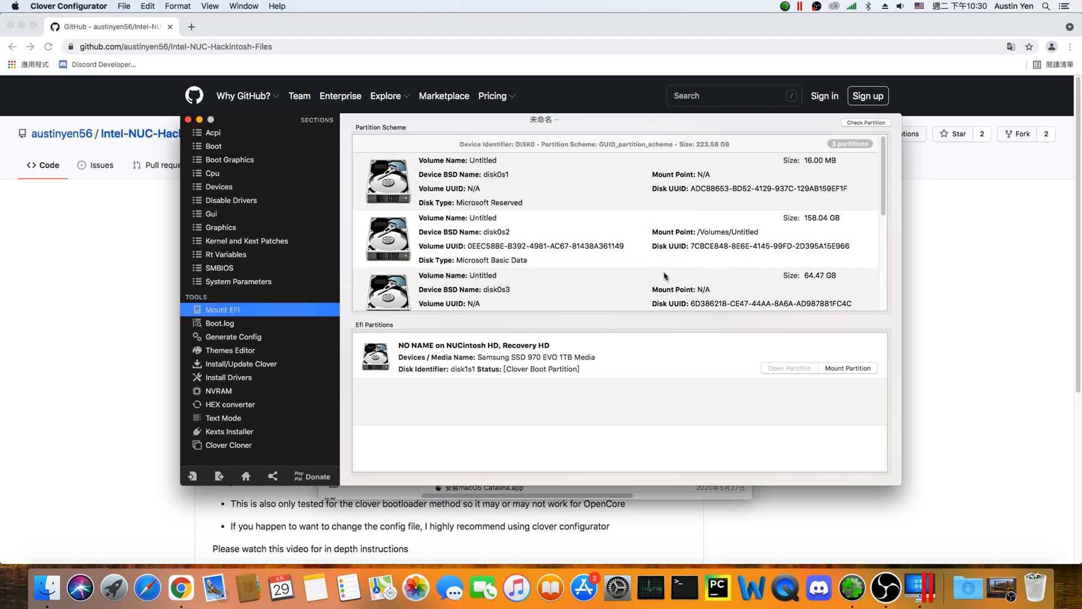
pyautogui.click(848, 367)
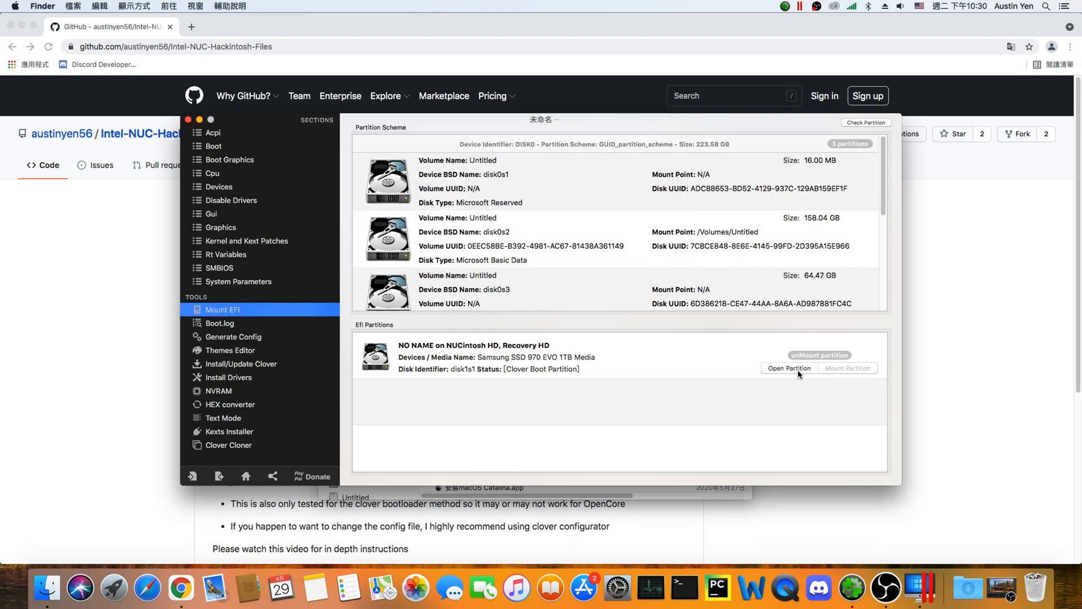
pyautogui.click(789, 367)
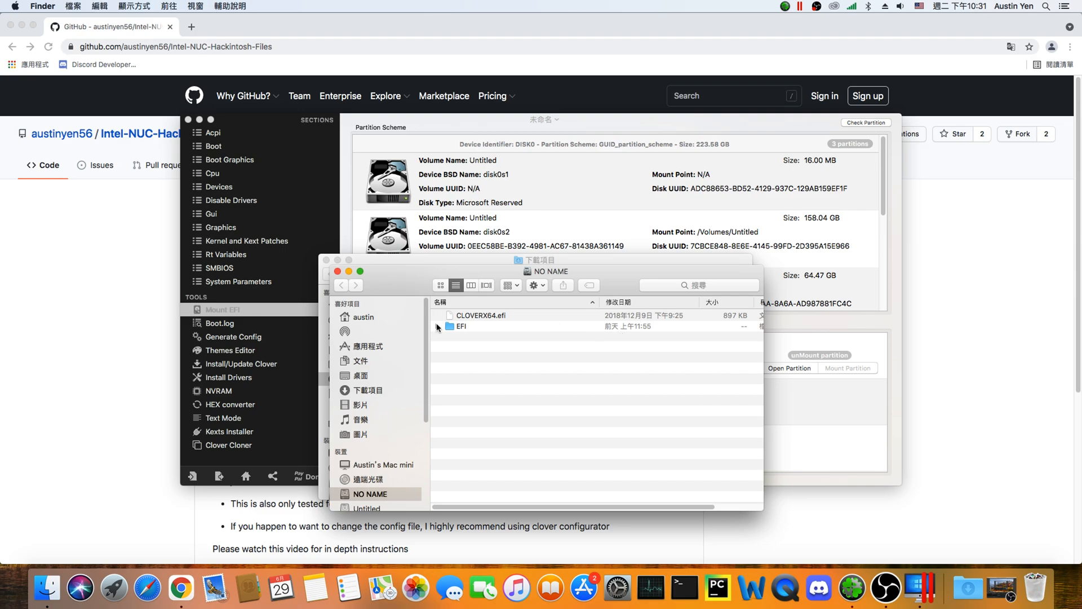
# Expand EFI > CLOVER to reveal config.plist and the kexts folder.
pyautogui.click(437, 326)
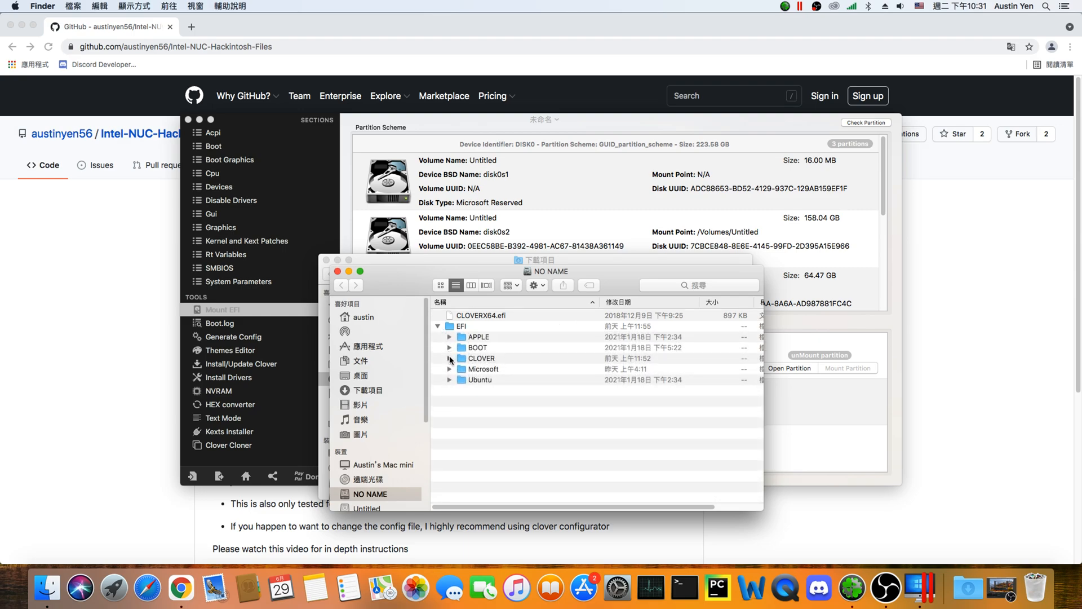
pyautogui.click(450, 358)
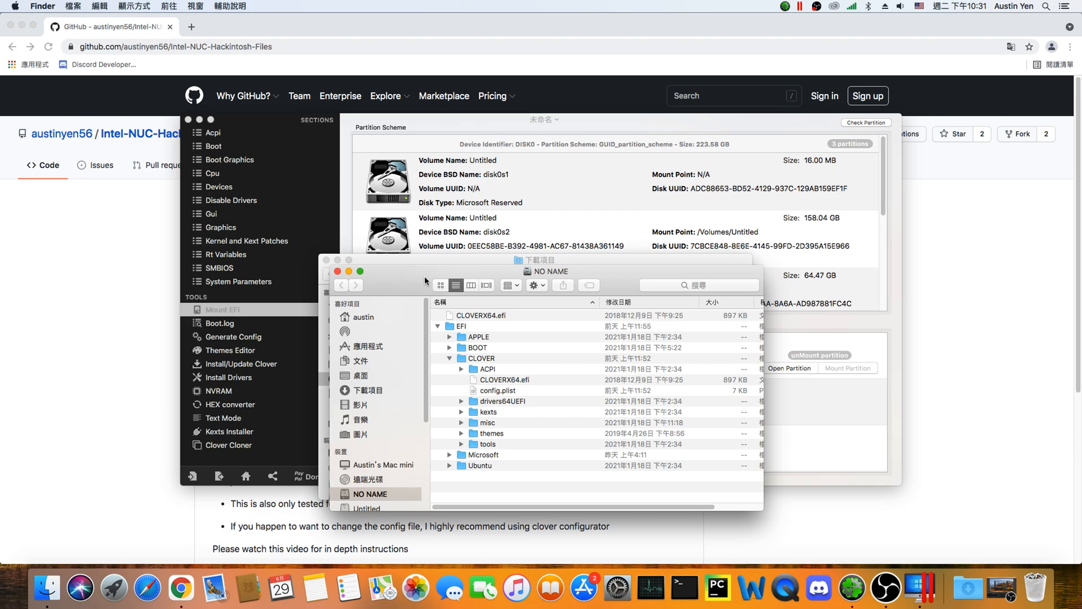